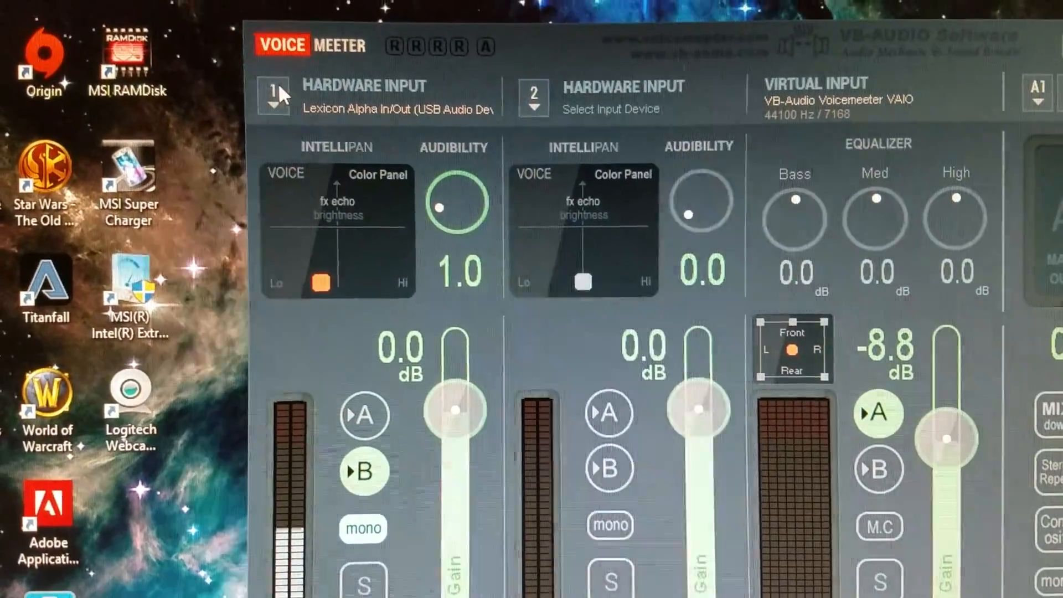
Open the A1 hardware output device list, with Realtek Speakers already checked
{"action": "left_click", "coordinate": [275, 91]}
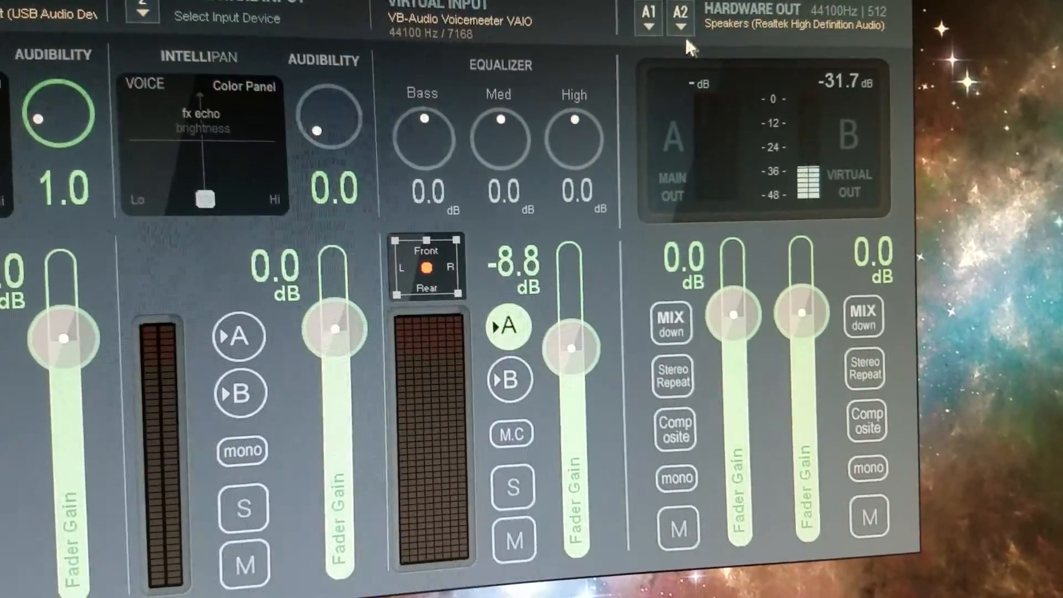
{"action": "left_click", "coordinate": [648, 28]}
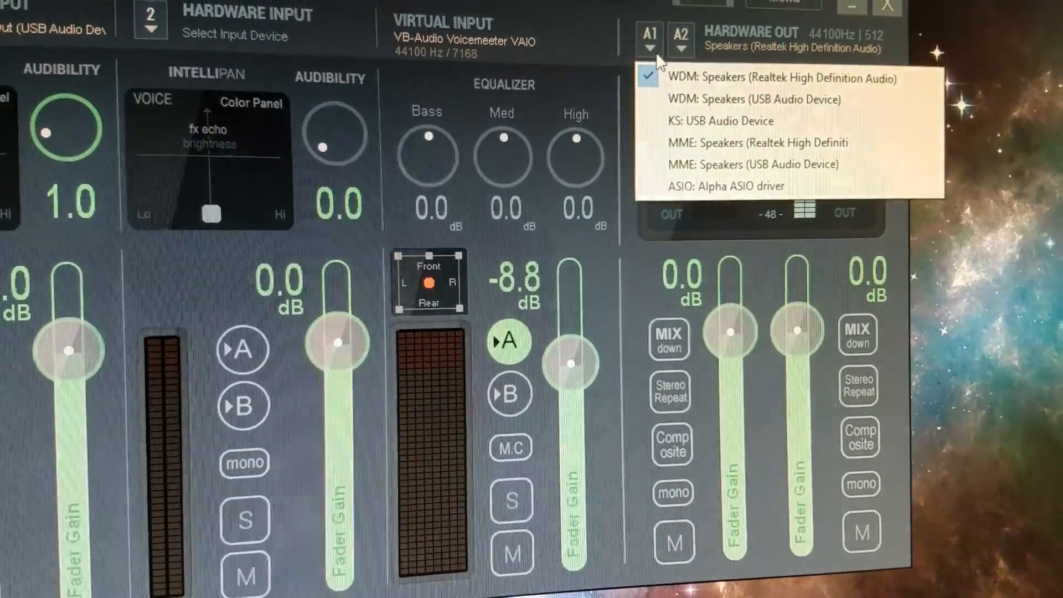